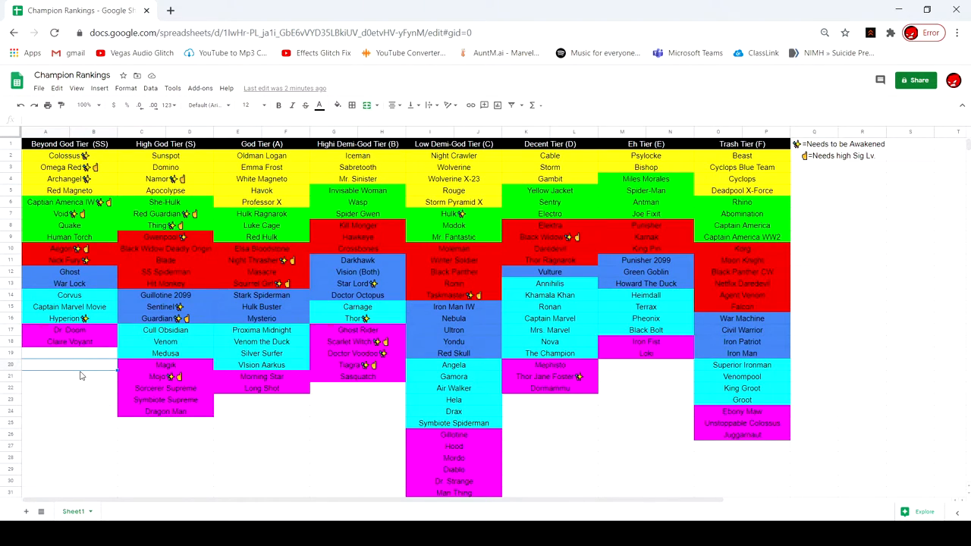
mouse_move(809, 150)
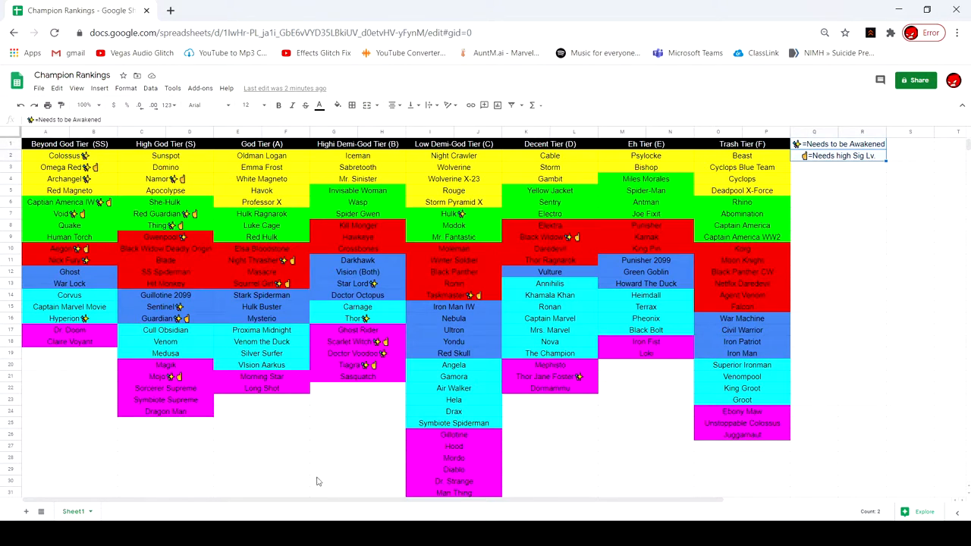
- Move Elsa Bloodstone from God Tier (A) to below Hit Monkey in High God Tier (S)
click(262, 447)
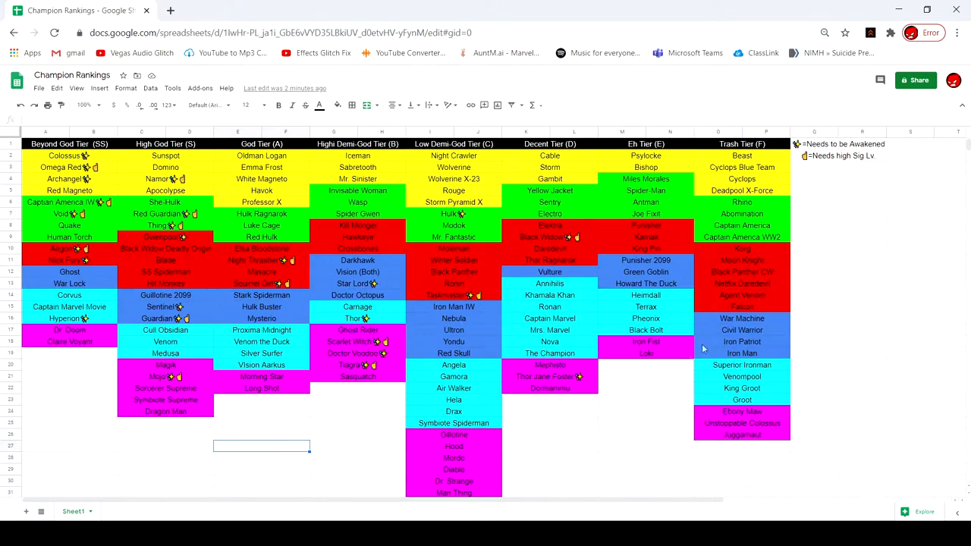
mouse_move(622, 363)
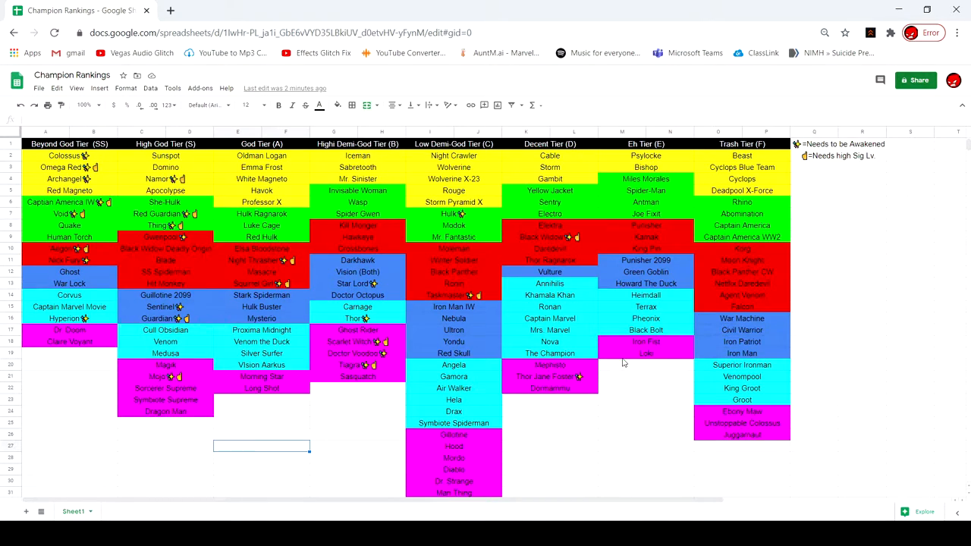
mouse_move(483, 190)
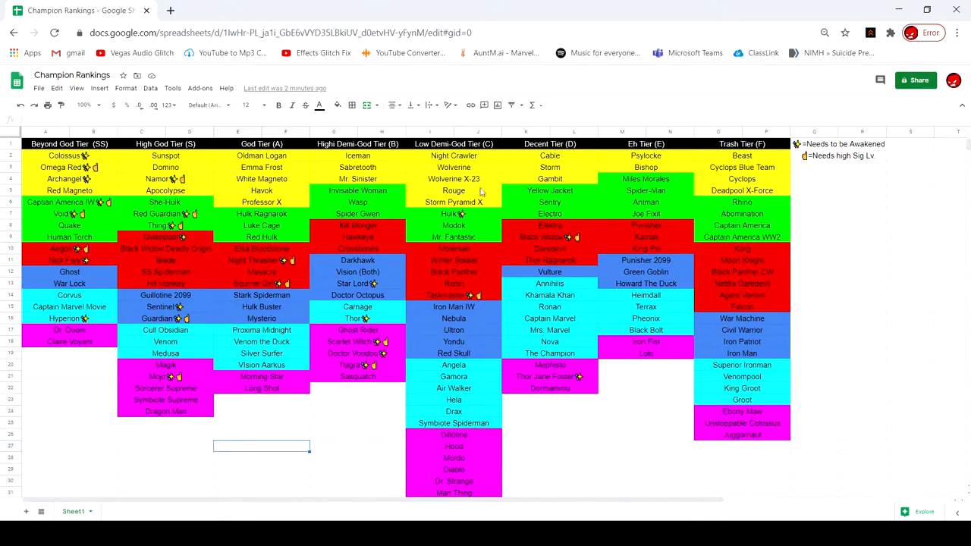
click(262, 306)
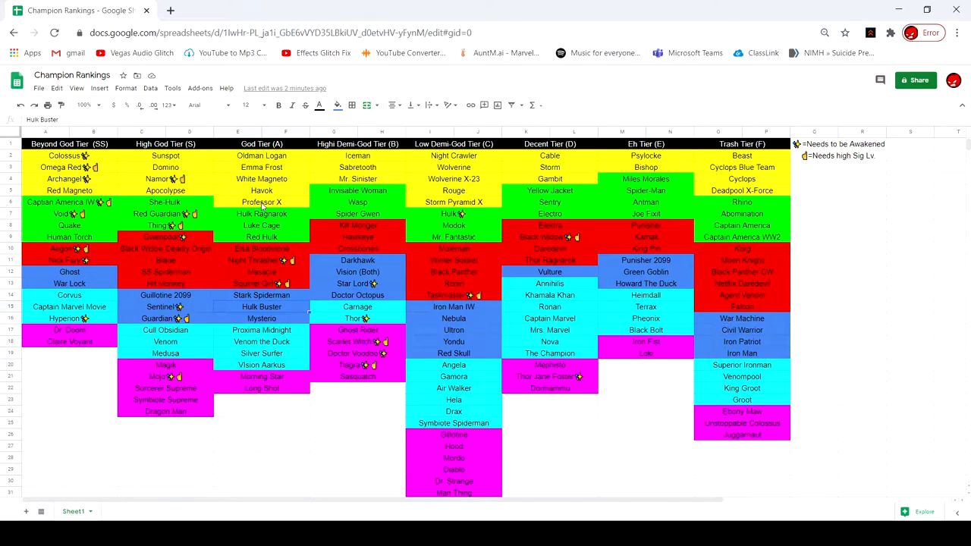
click(165, 191)
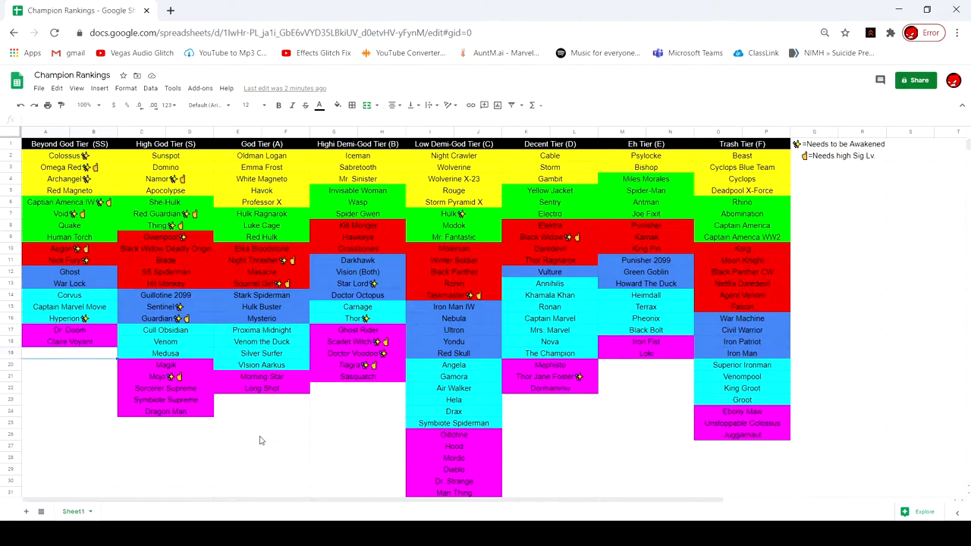
mouse_move(501, 447)
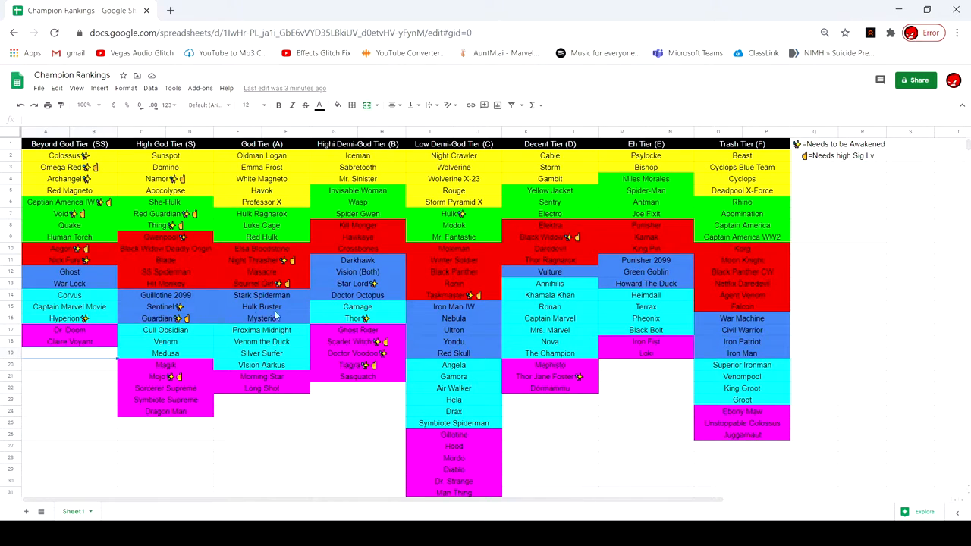
mouse_move(218, 350)
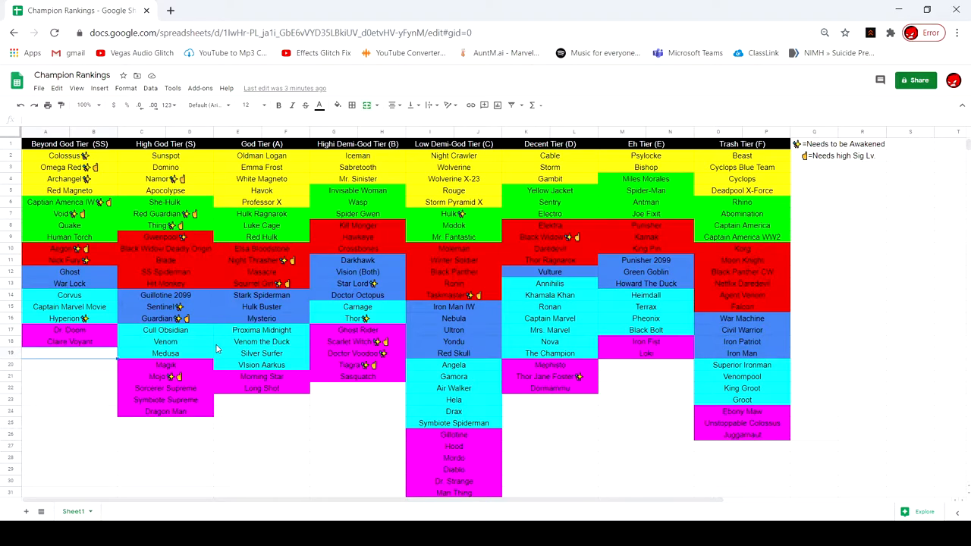
- Shift the remaining God Tier (A) names up one row to fill the gap
click(165, 295)
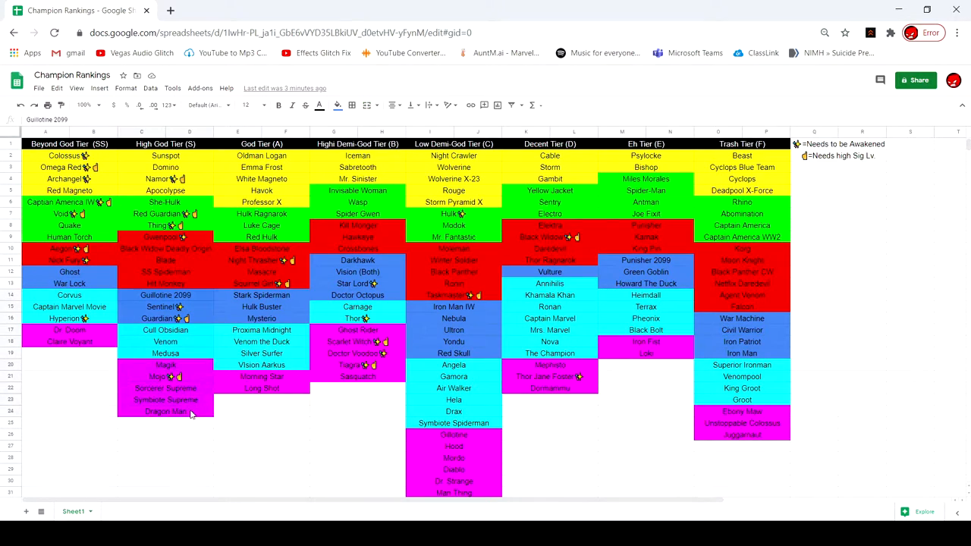
click(165, 306)
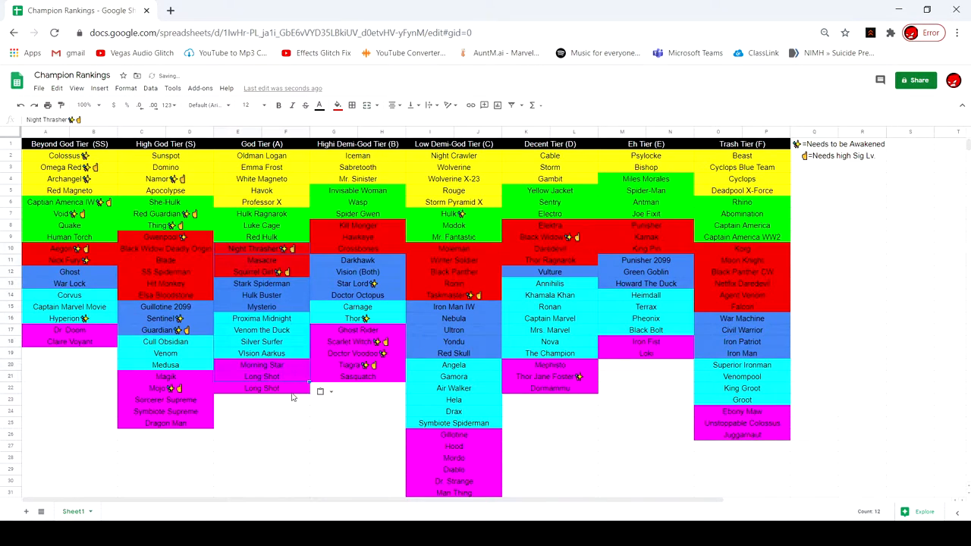
click(320, 104)
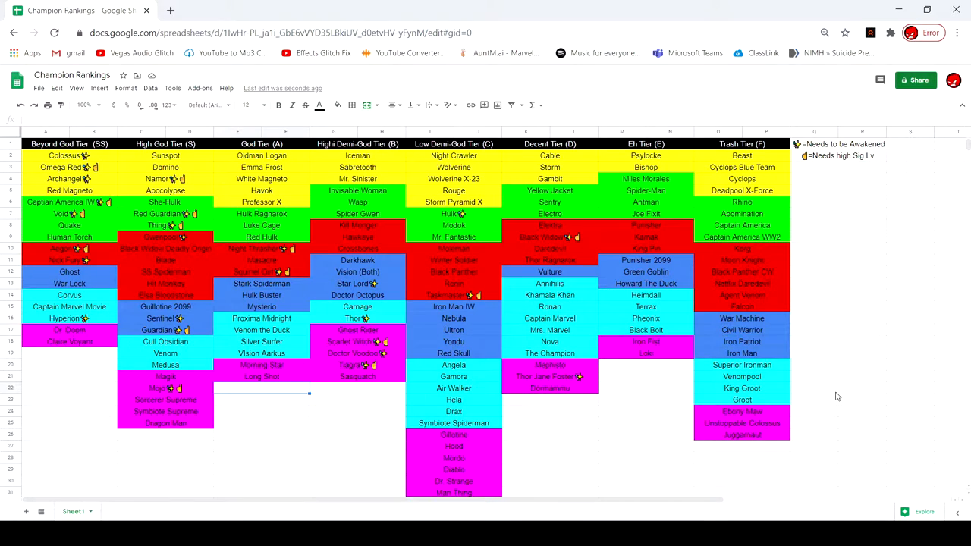
mouse_move(320, 285)
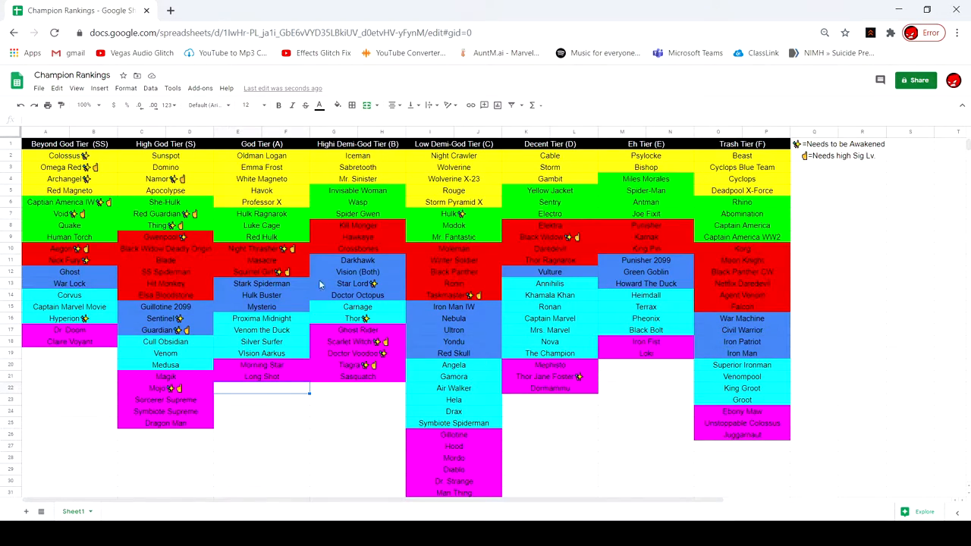
mouse_move(510, 242)
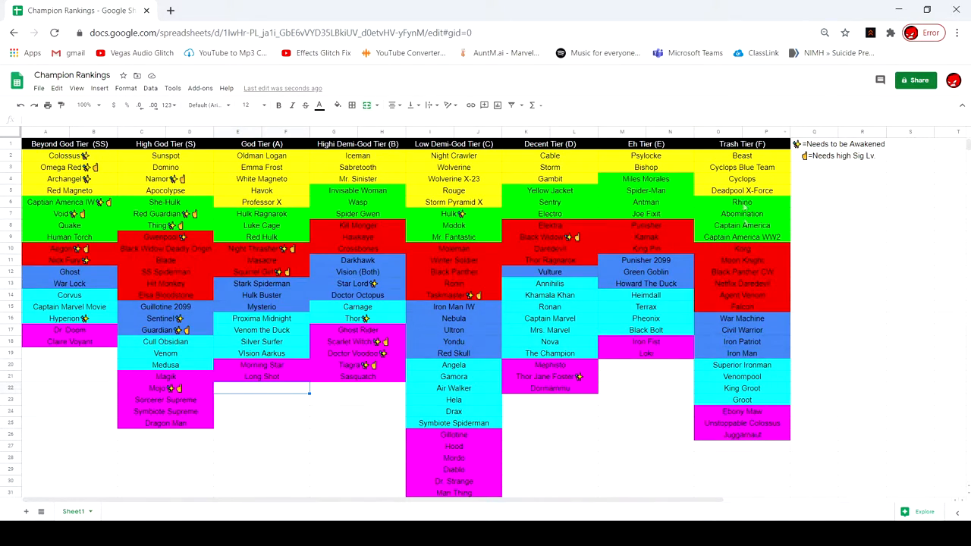
click(69, 156)
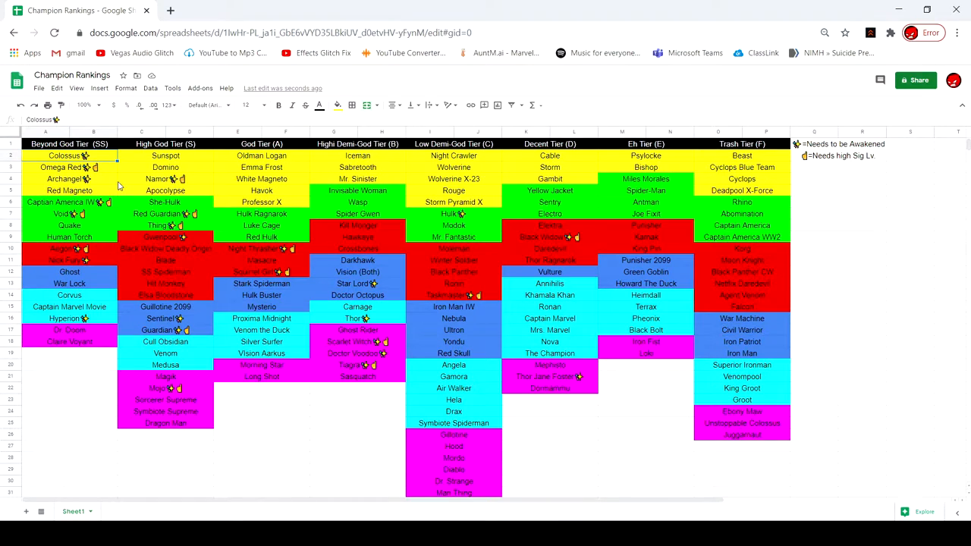
mouse_move(377, 209)
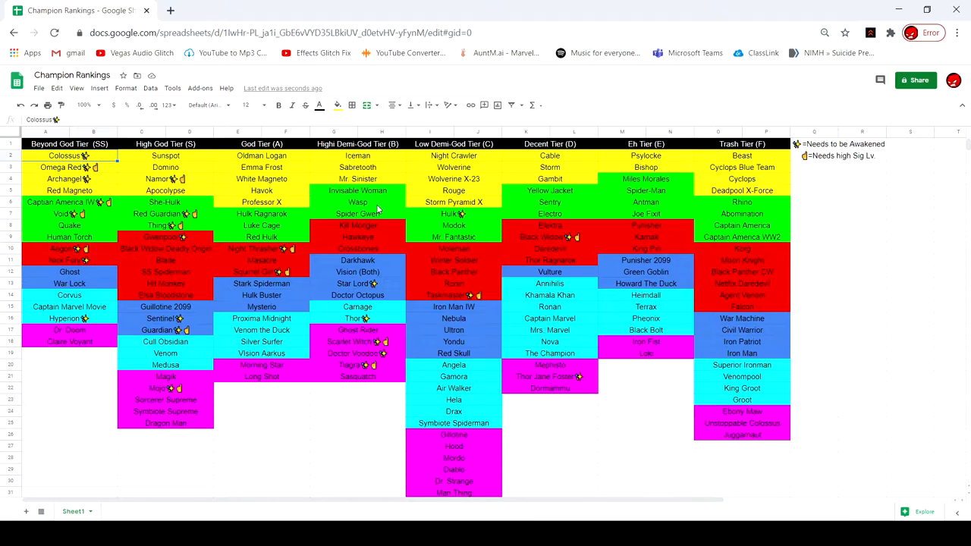
click(69, 167)
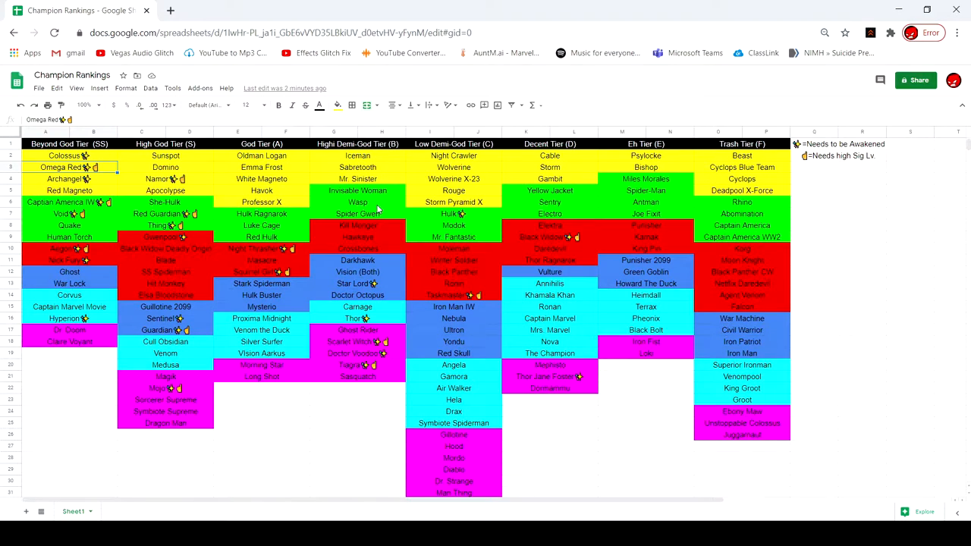
click(70, 178)
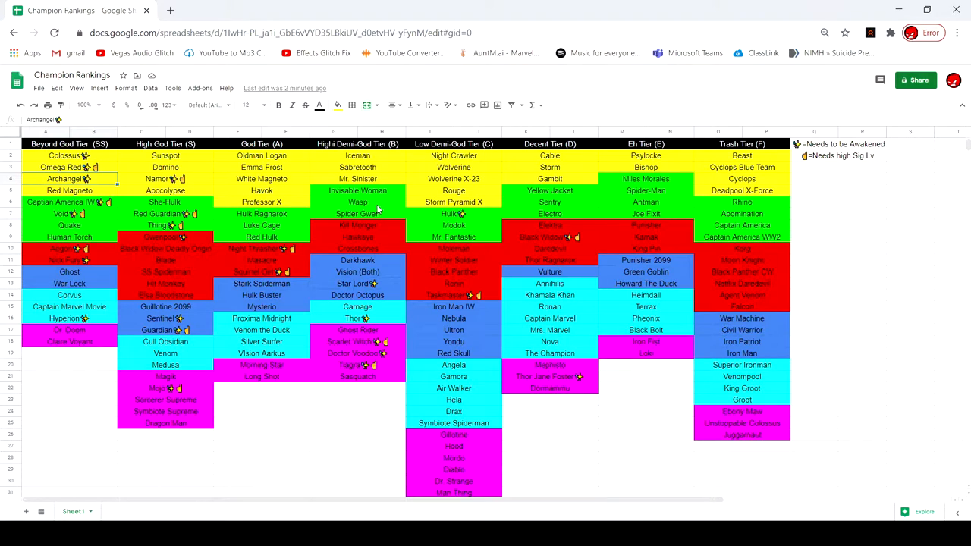
click(69, 190)
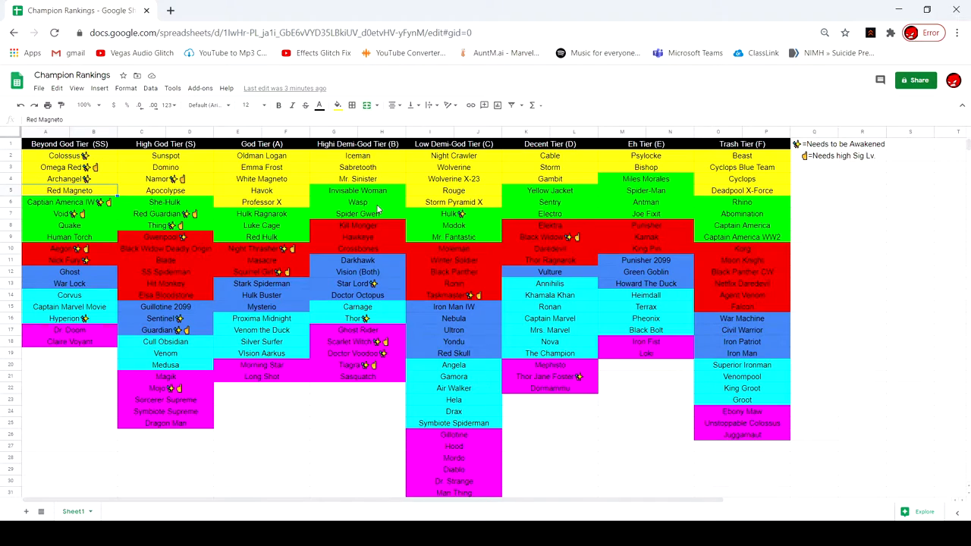
click(69, 202)
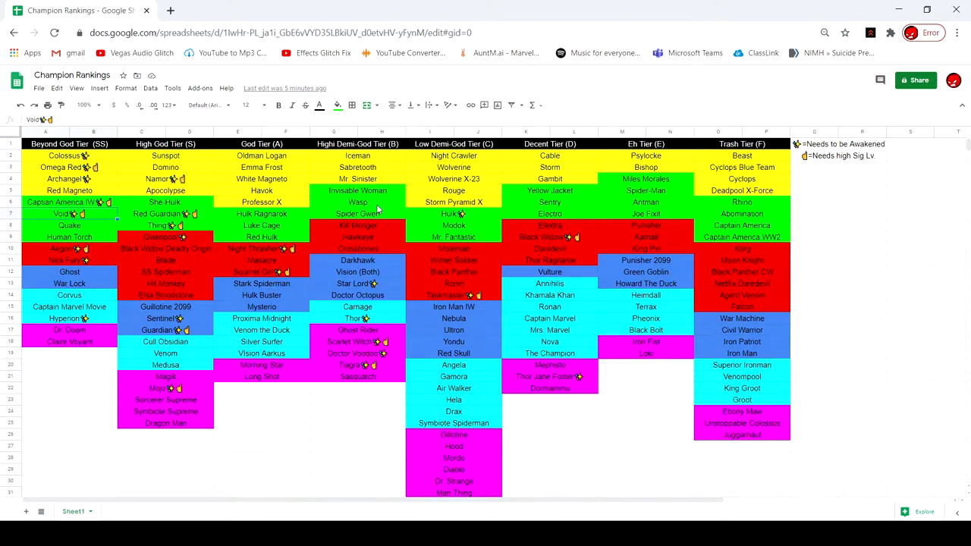
click(69, 226)
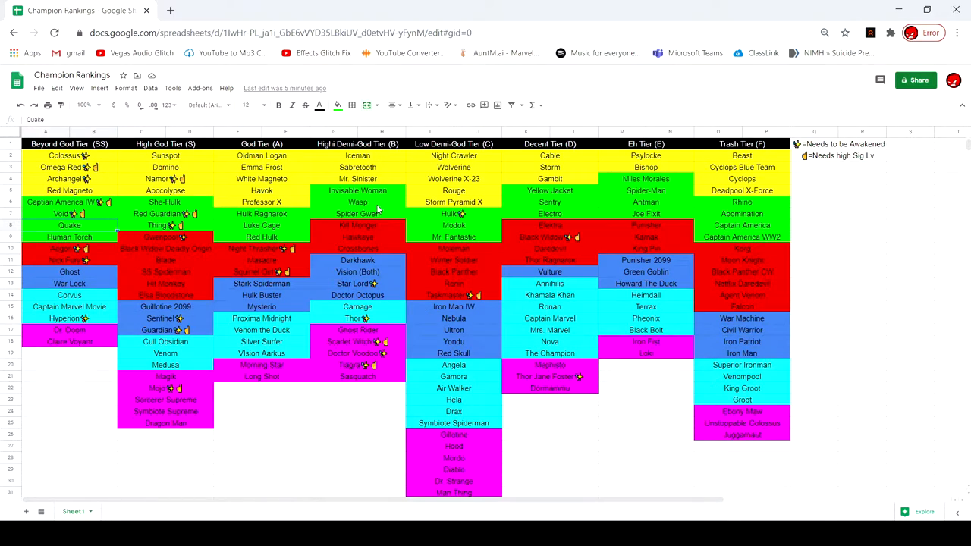
click(69, 237)
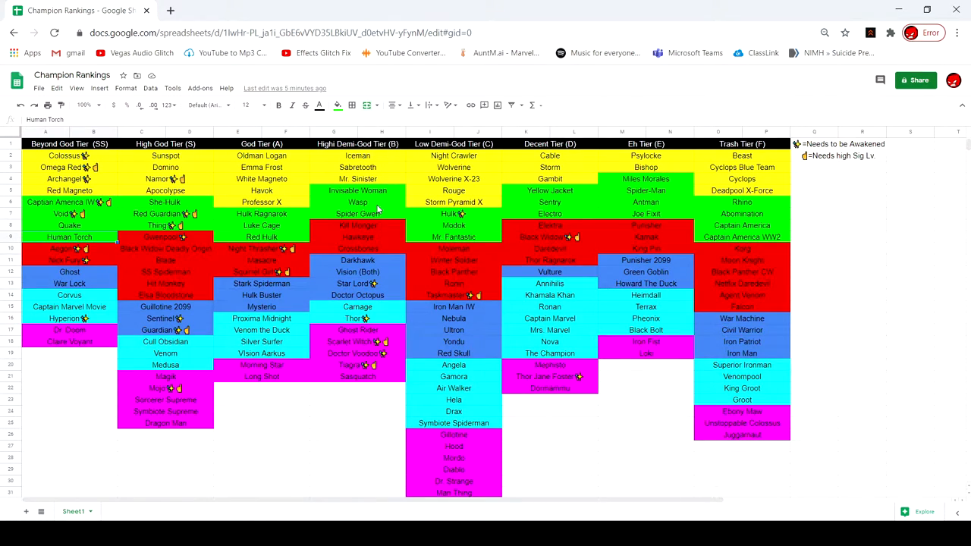
click(69, 248)
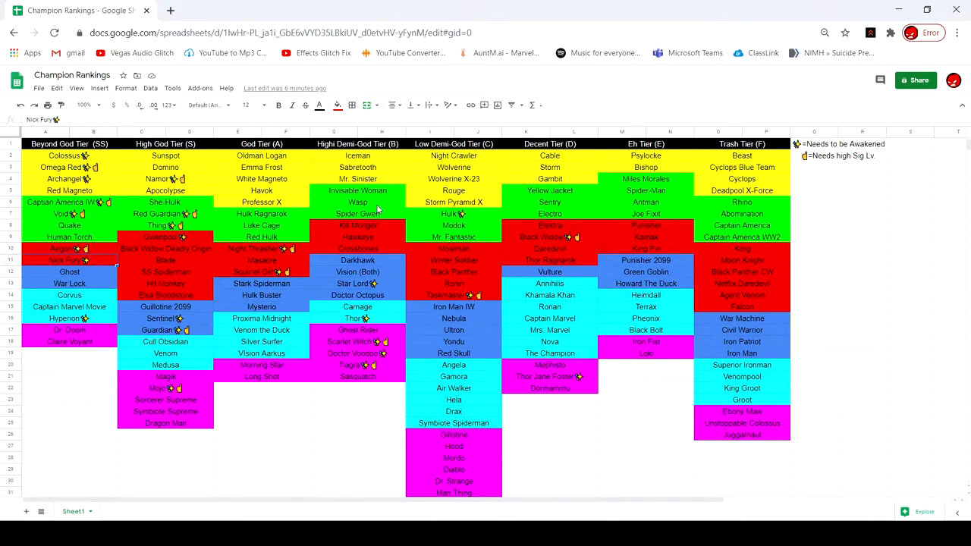
click(69, 271)
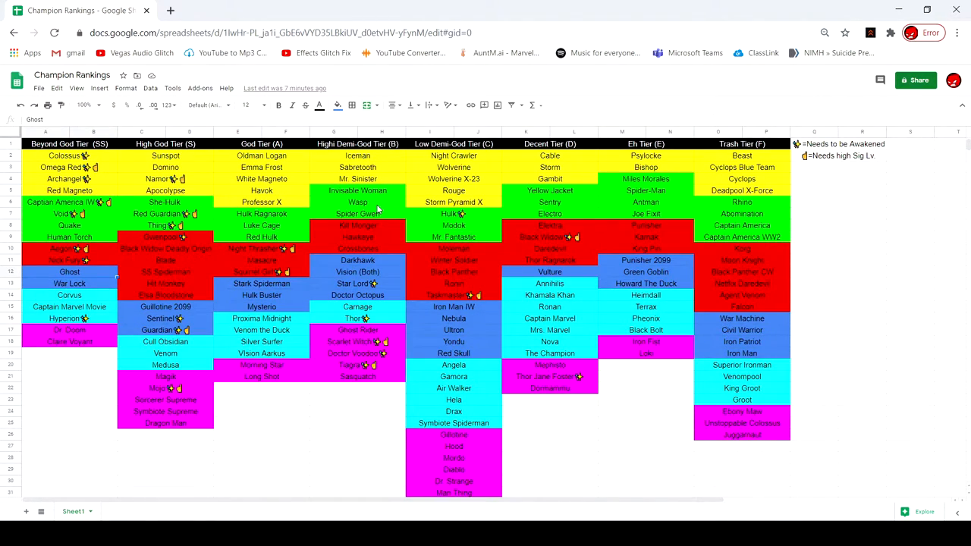
click(69, 283)
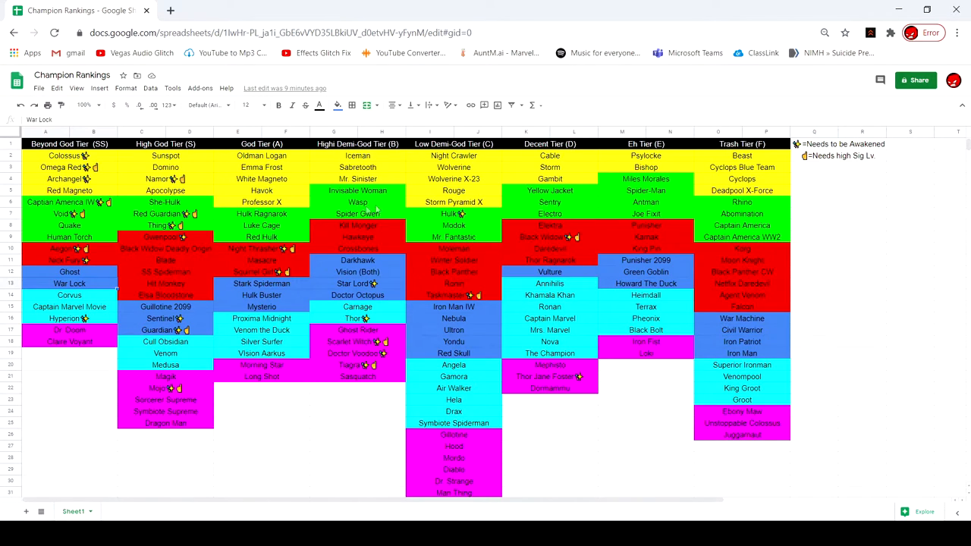
click(69, 342)
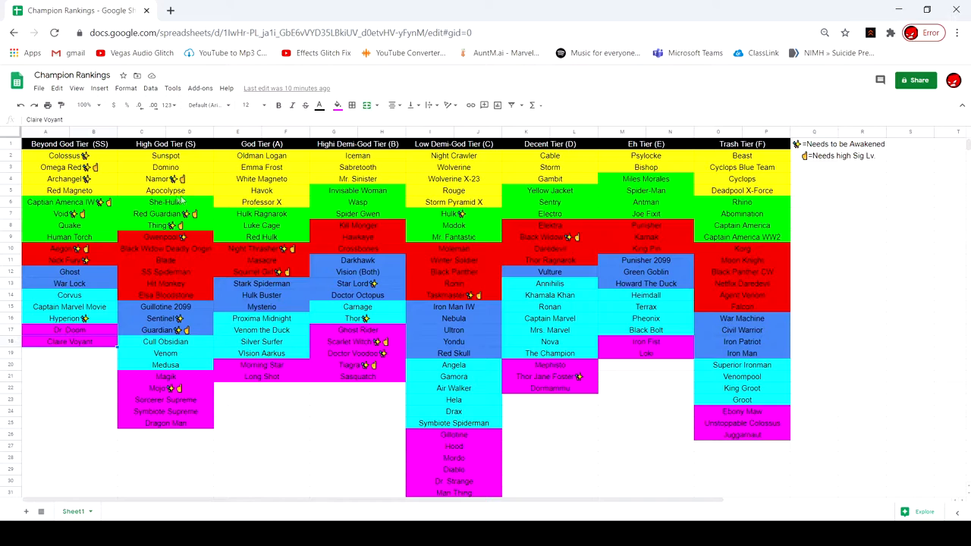
click(165, 155)
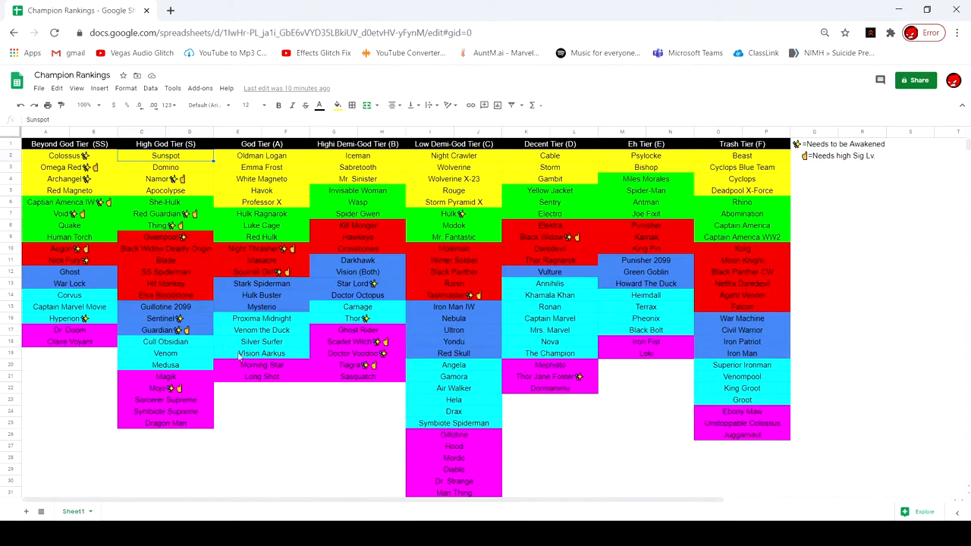
click(165, 167)
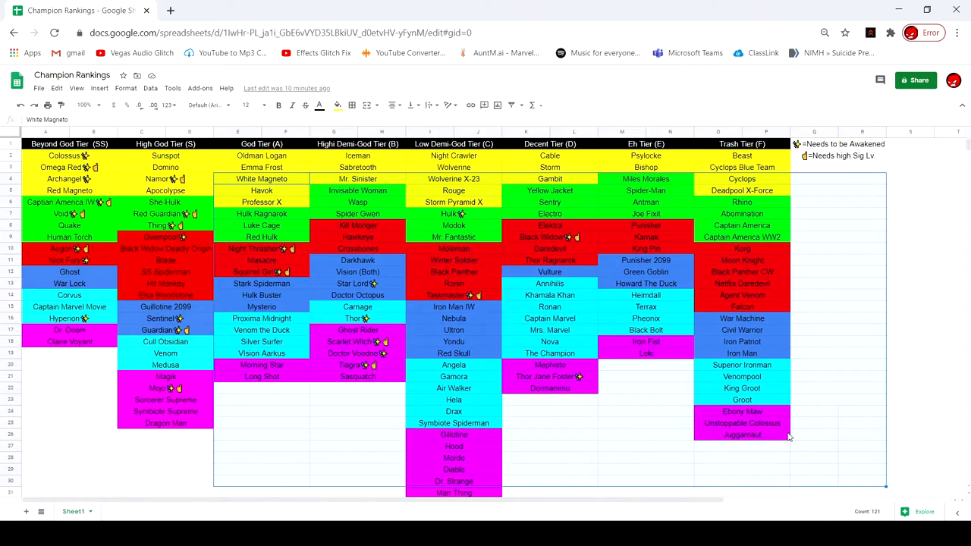
click(834, 168)
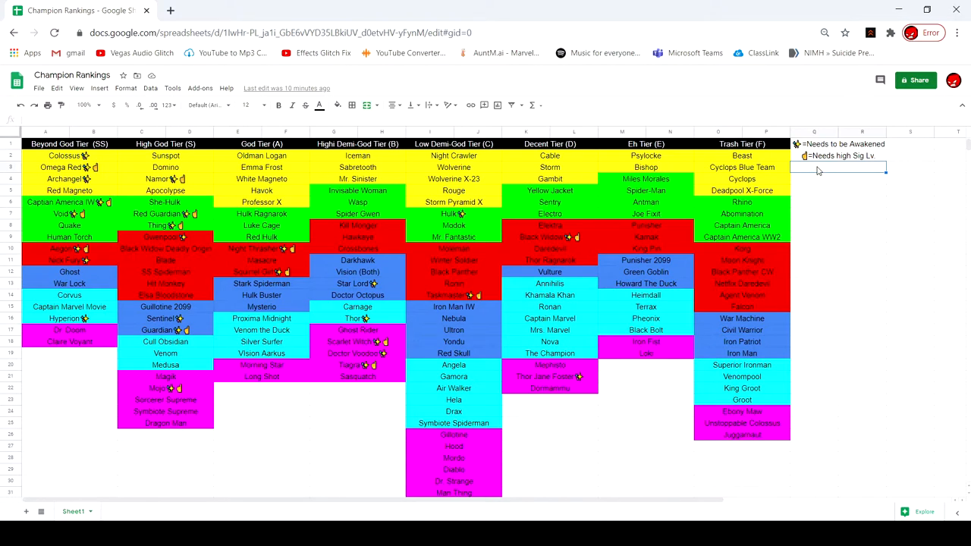
mouse_move(320, 259)
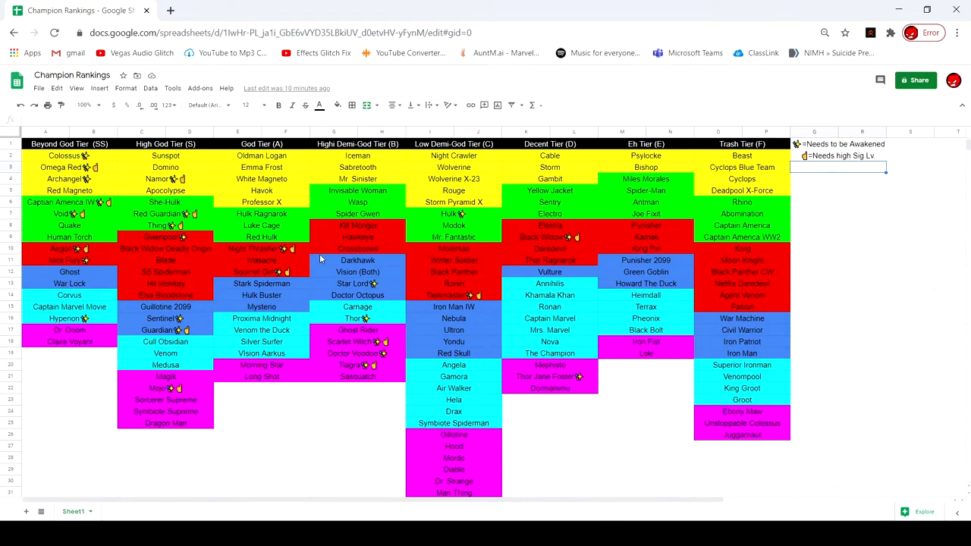
mouse_move(837, 190)
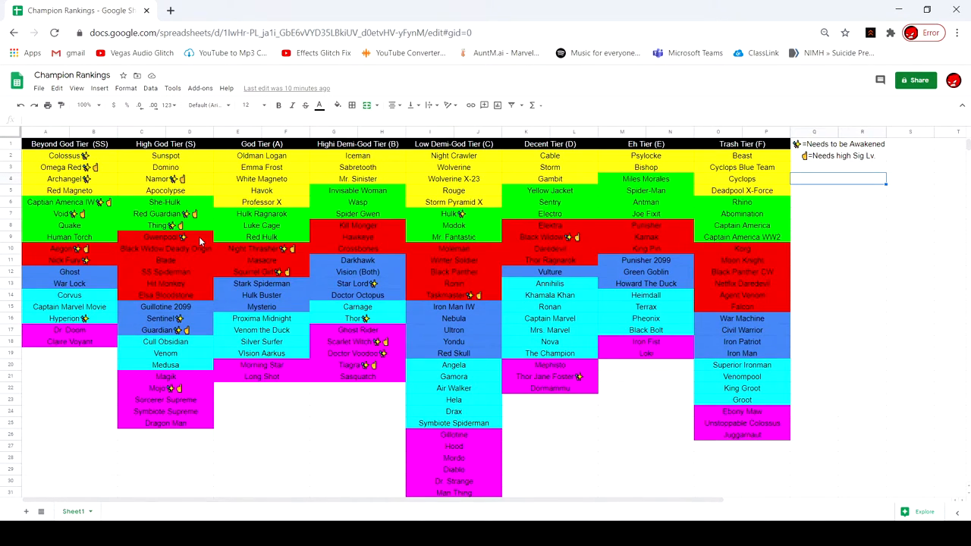
click(165, 156)
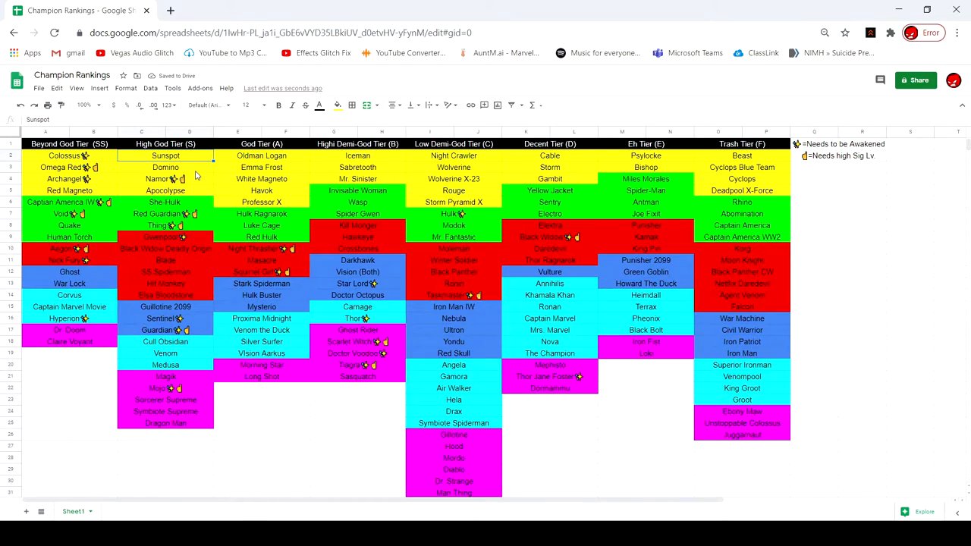
click(166, 167)
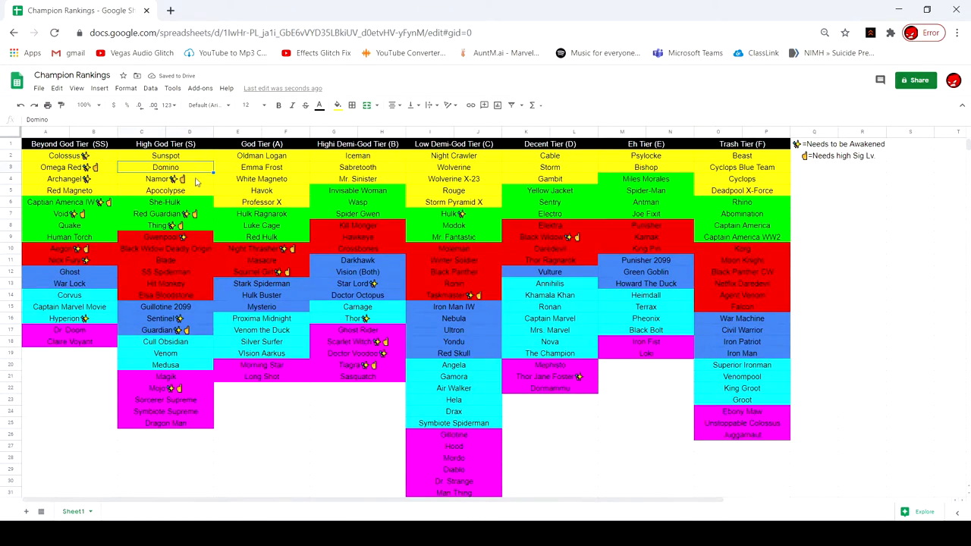
click(166, 178)
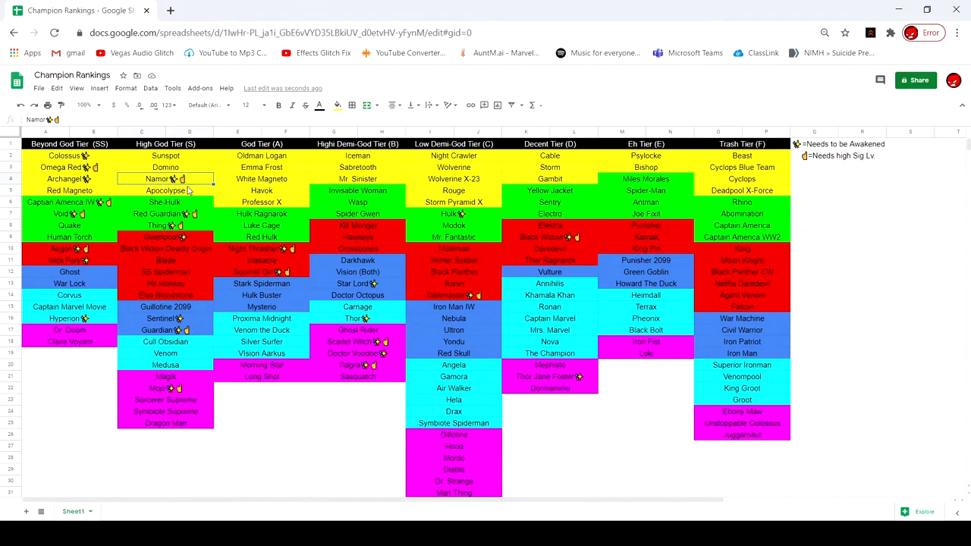
click(165, 191)
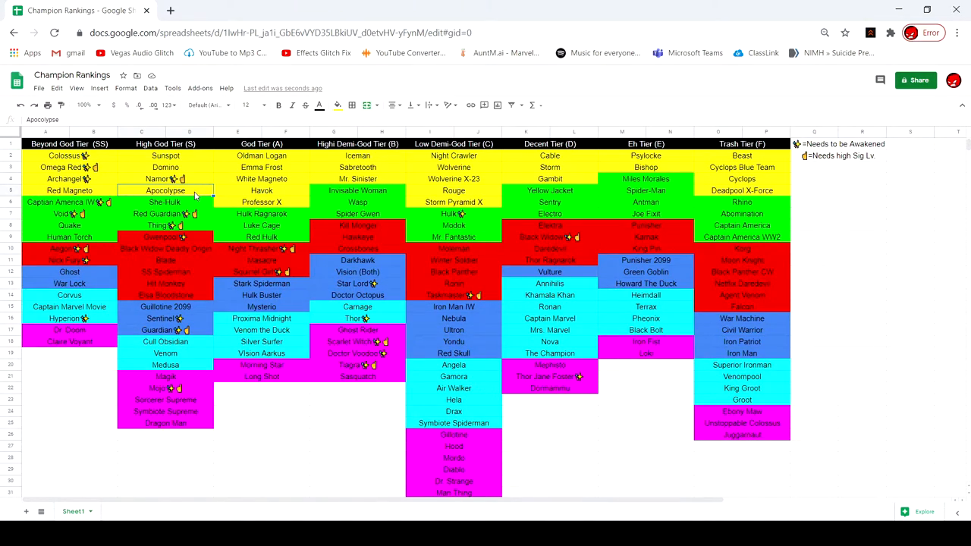
click(165, 202)
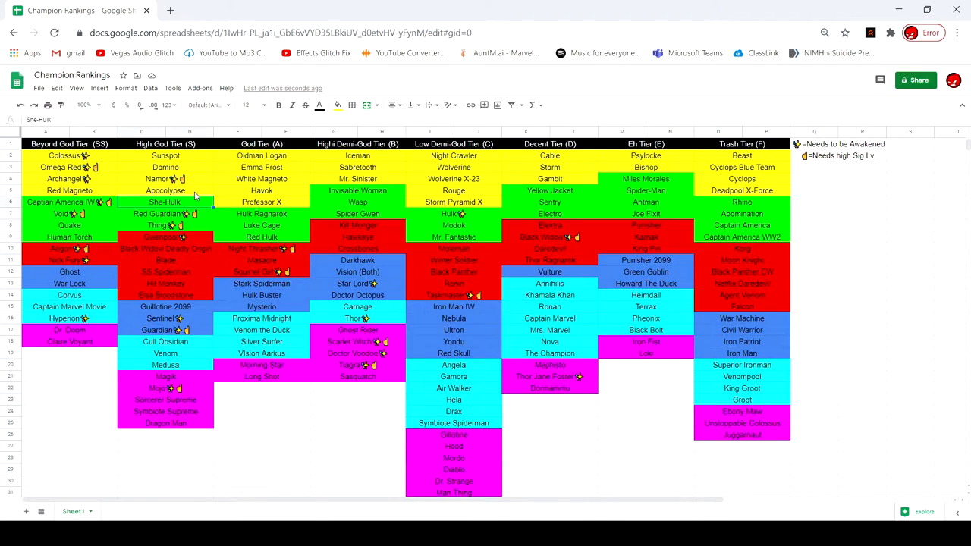
click(165, 214)
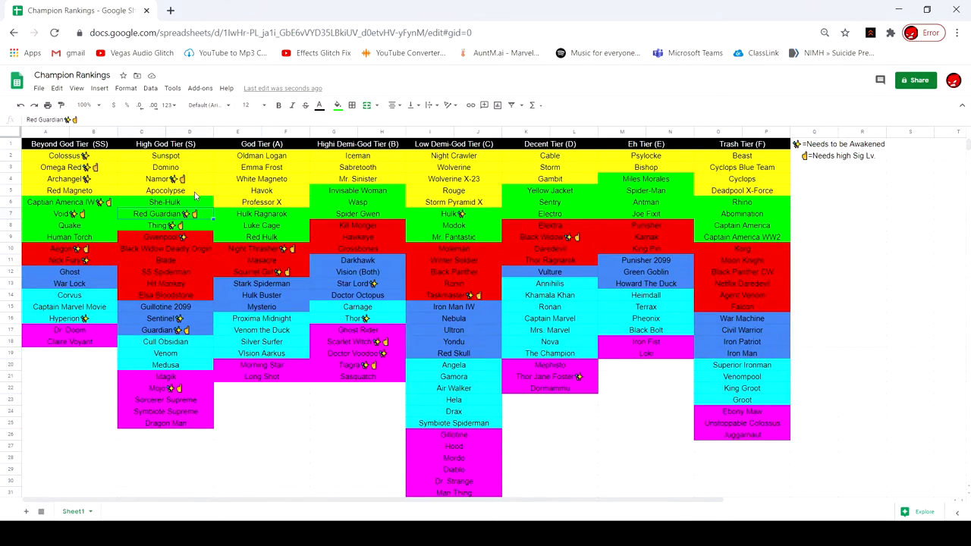
click(157, 225)
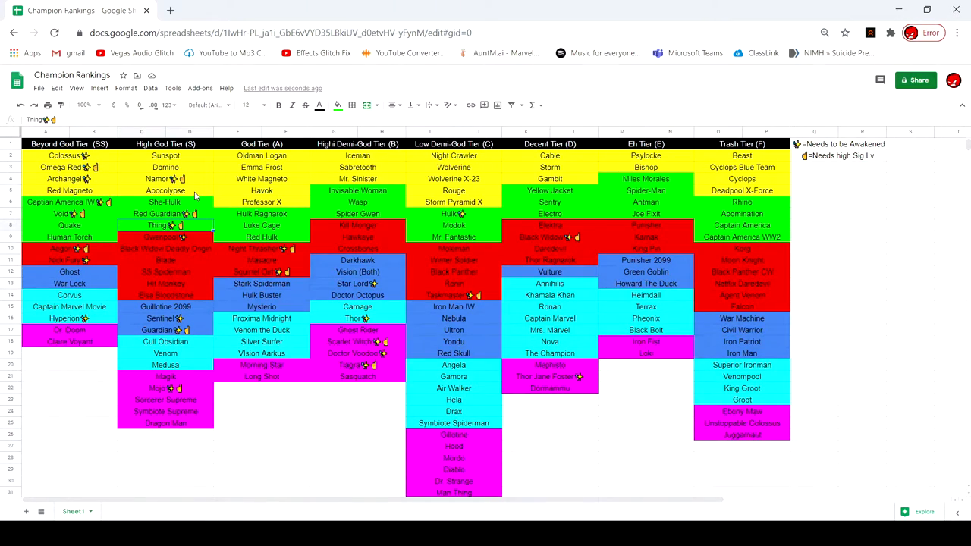
click(166, 237)
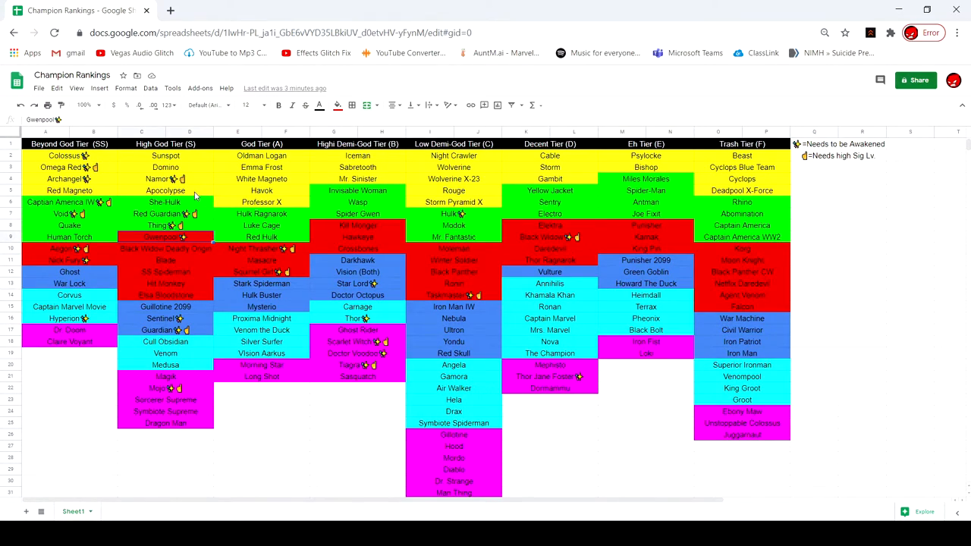
click(166, 318)
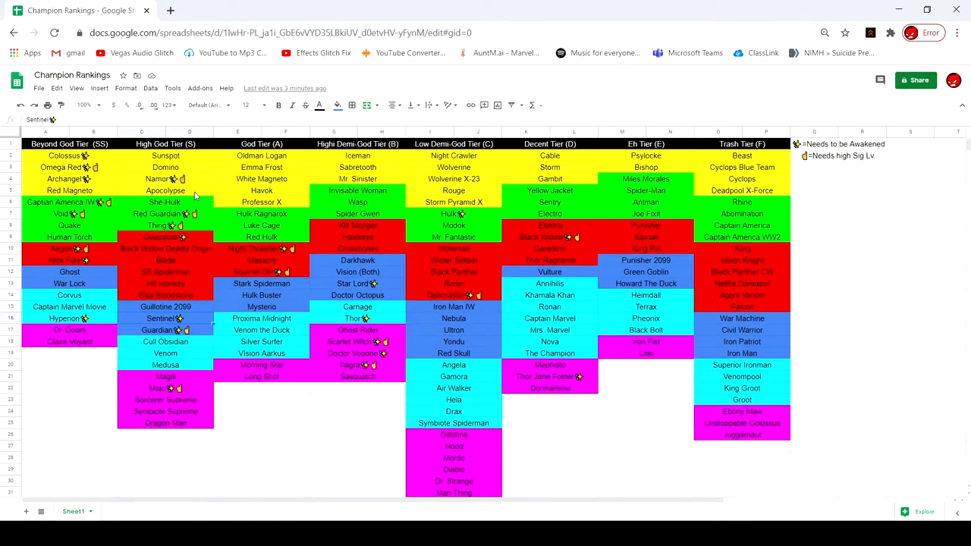
click(165, 330)
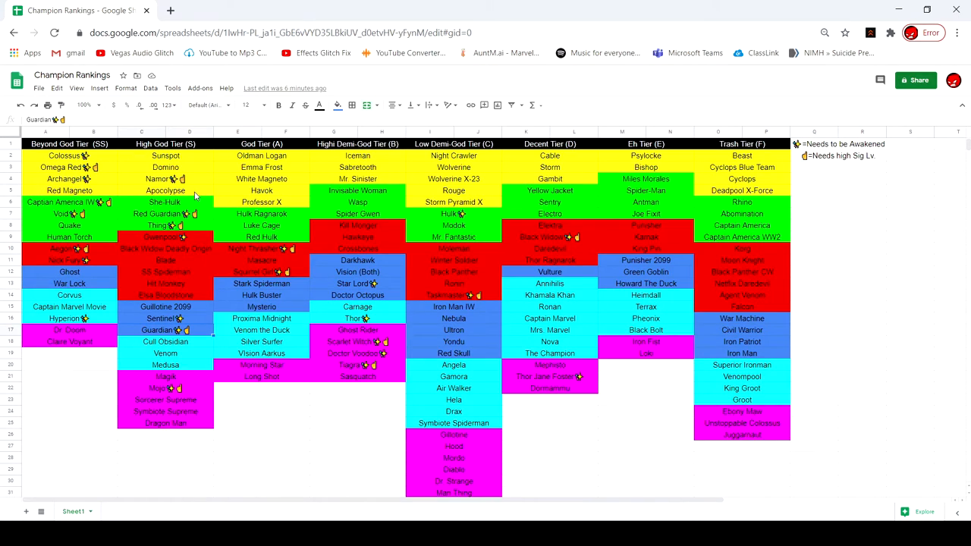
- Select the Low Demi-God Tier (C) heading and scroll through the lower tier rows
click(550, 225)
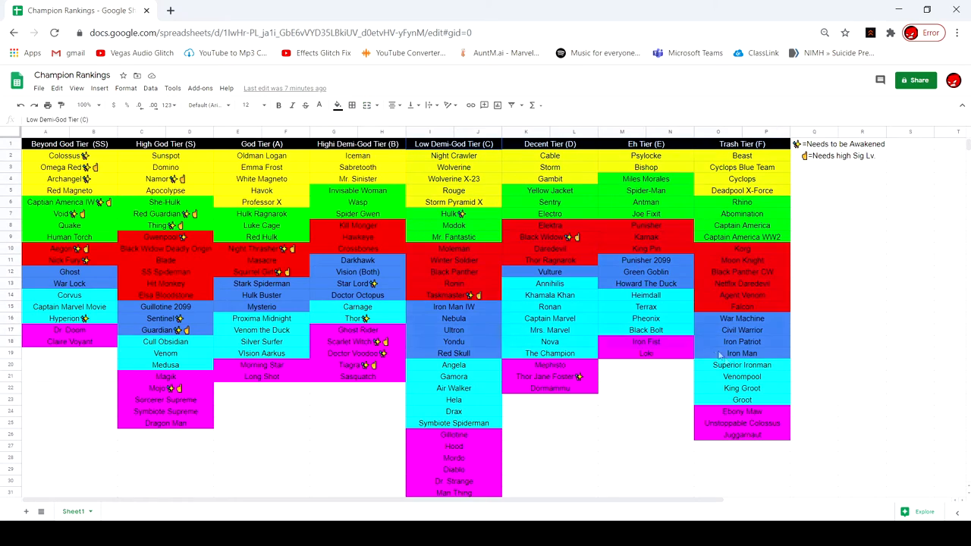
scroll(down, 3)
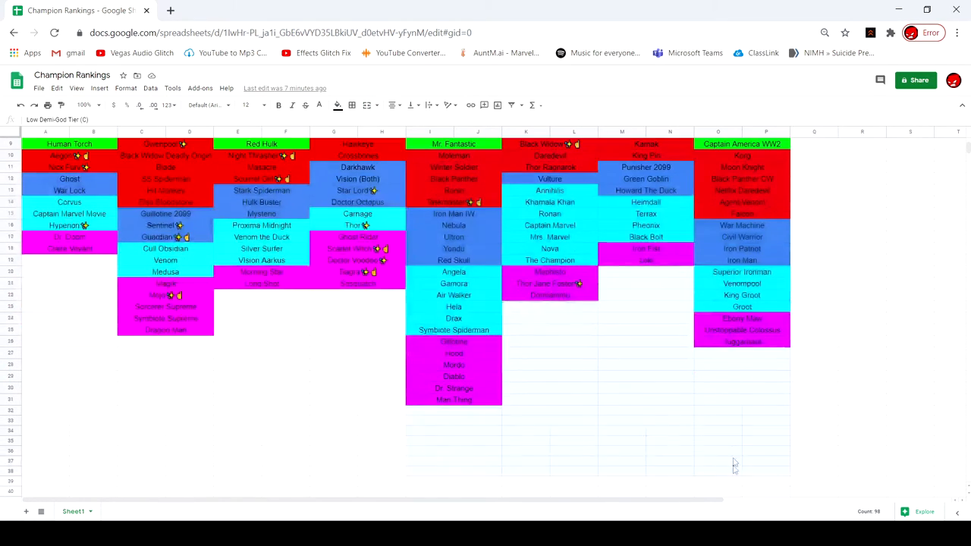
scroll(up, 3)
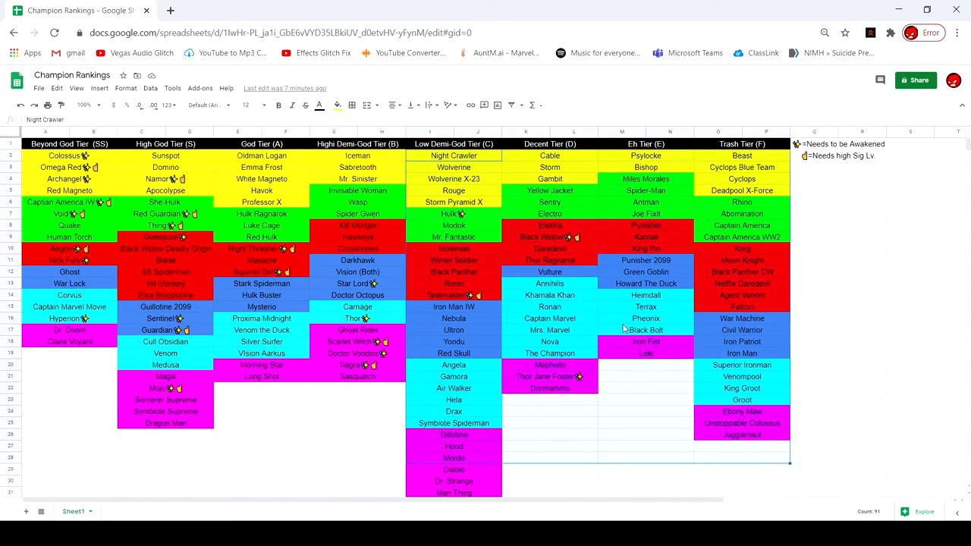
click(550, 294)
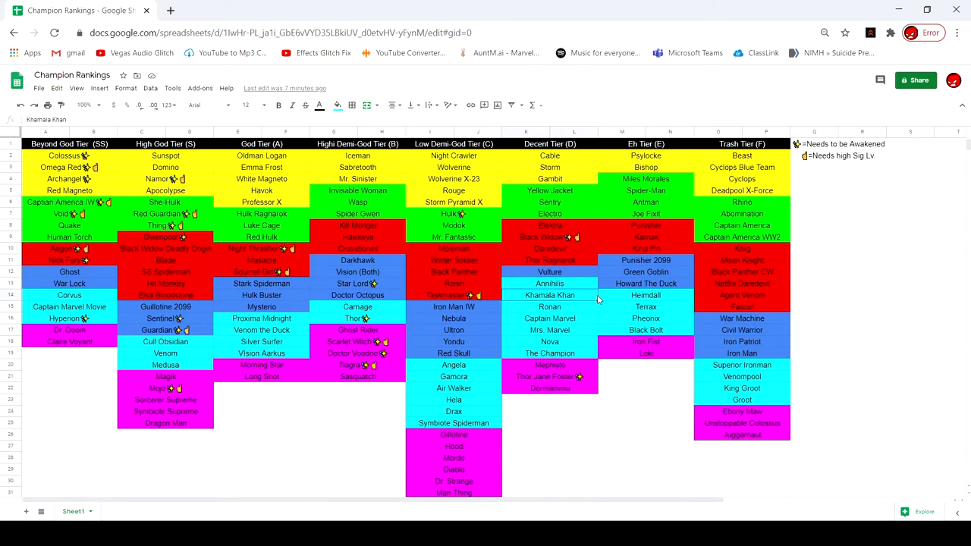
mouse_move(657, 224)
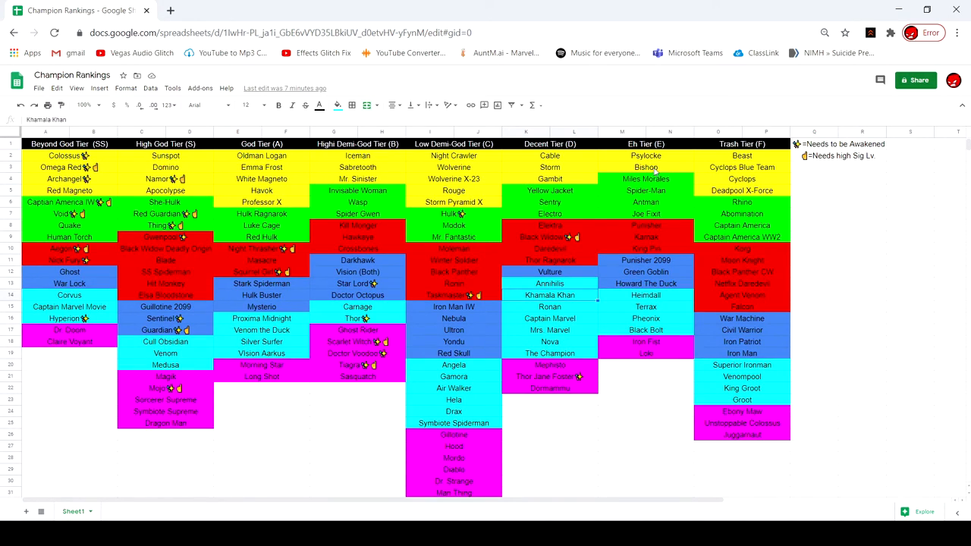
click(838, 283)
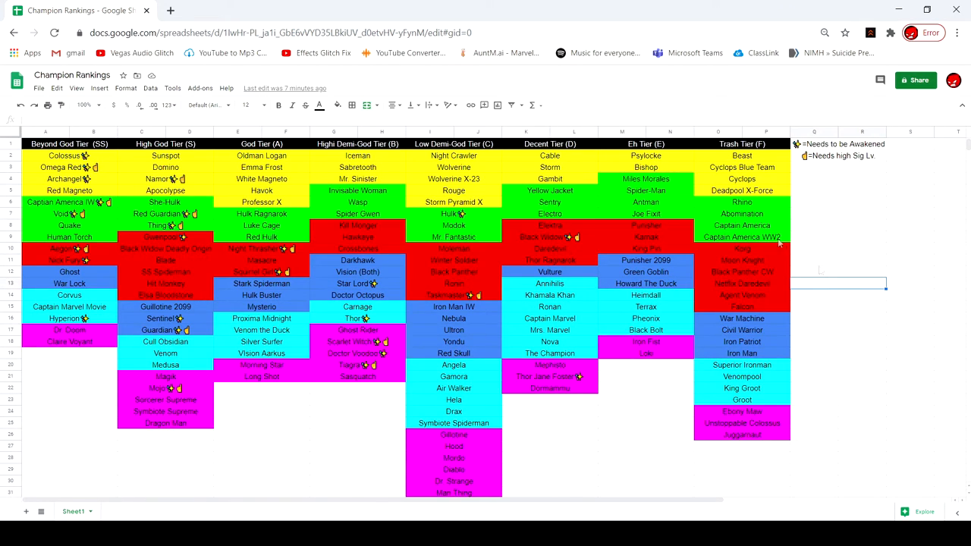
mouse_move(318, 269)
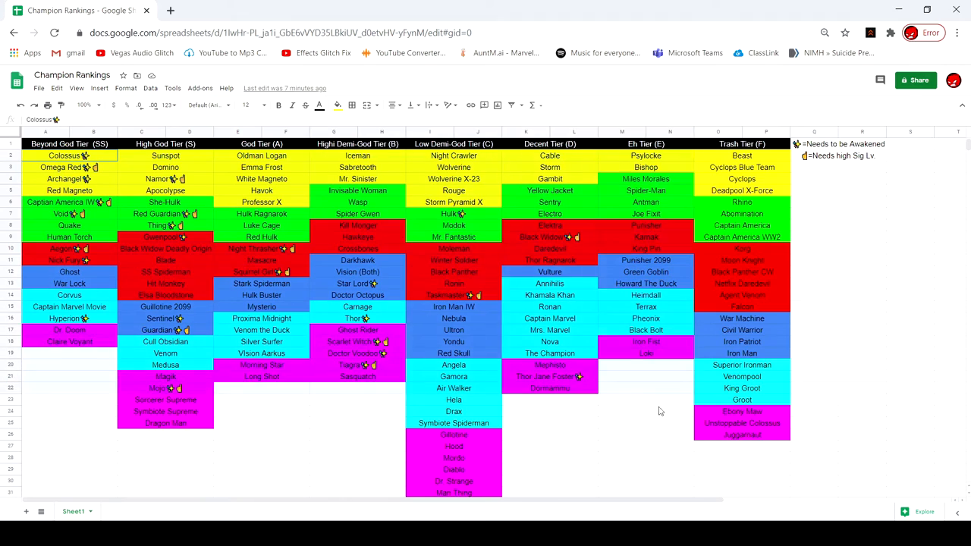
click(68, 156)
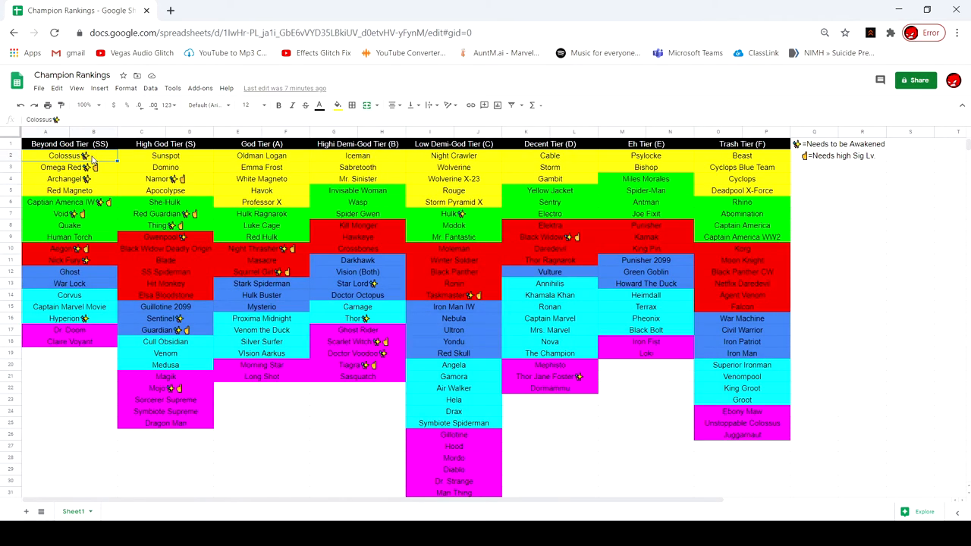
mouse_move(576, 489)
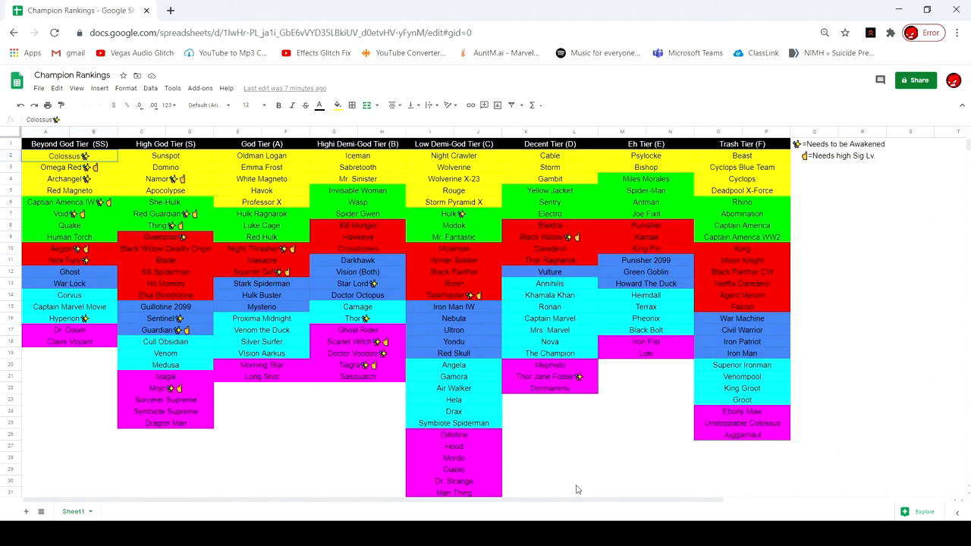
mouse_move(693, 473)
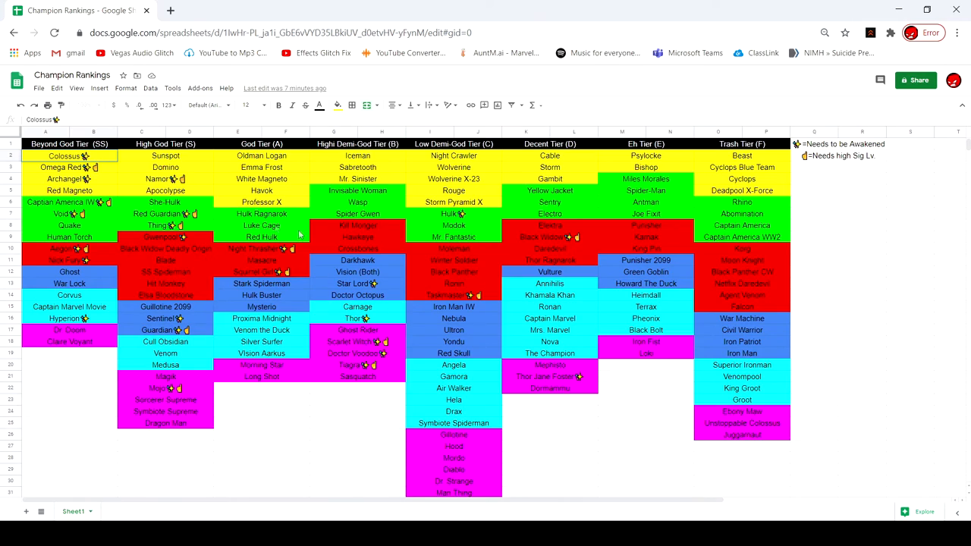
click(165, 191)
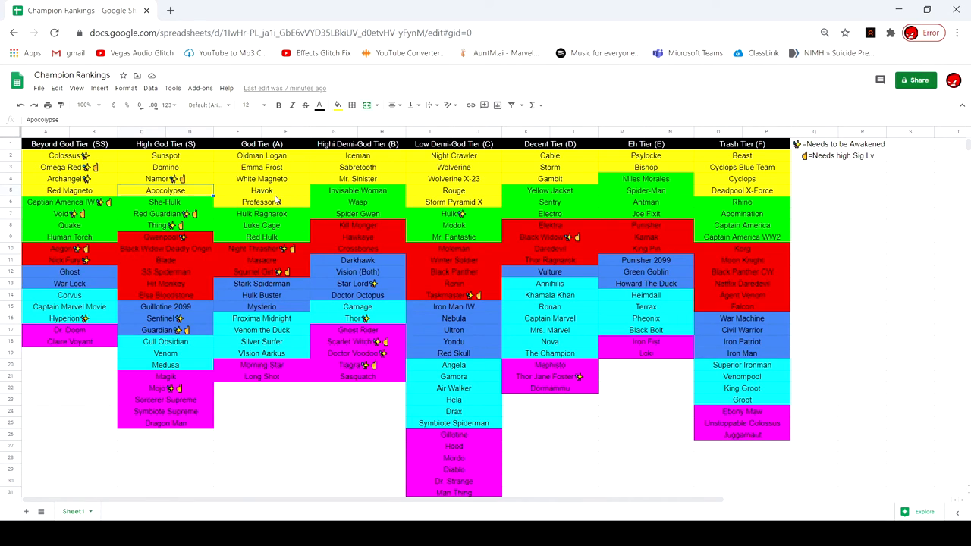
click(262, 202)
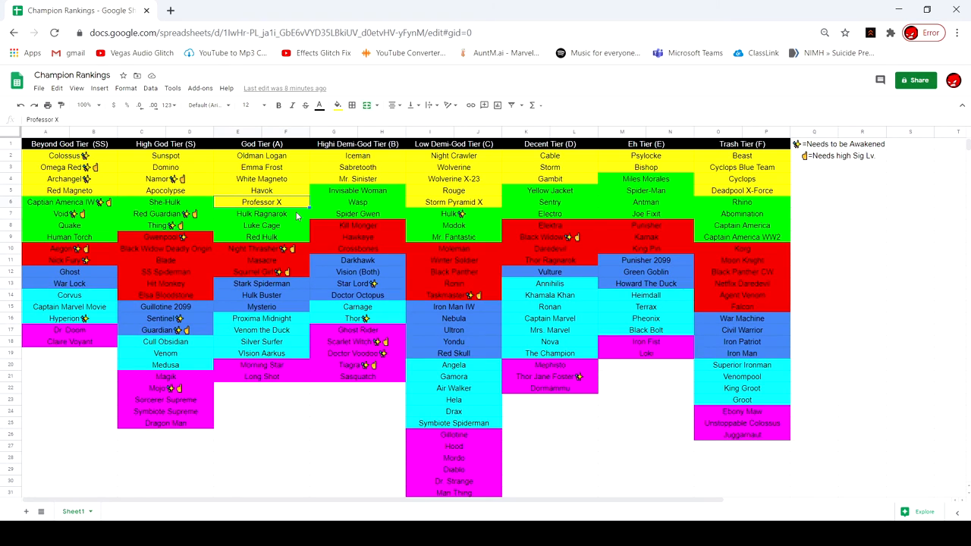
mouse_move(313, 189)
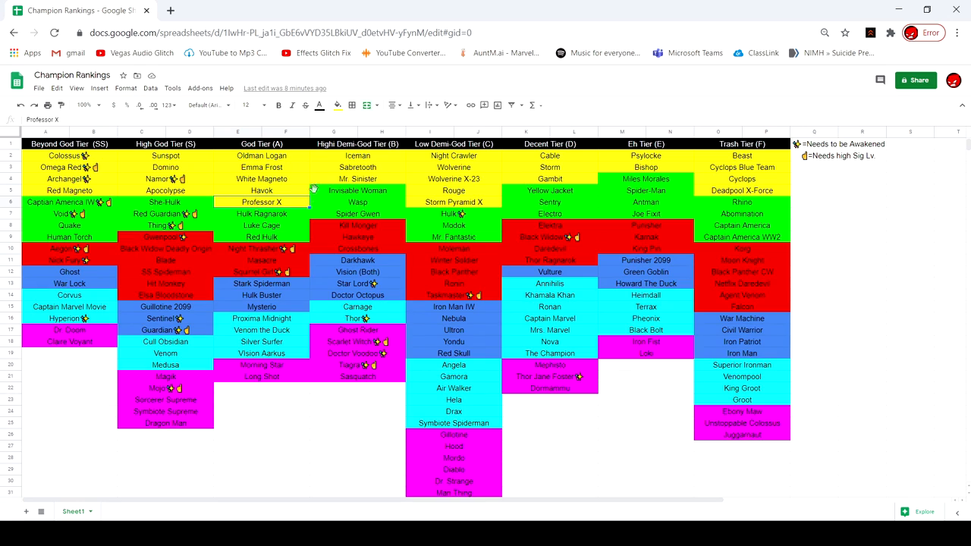